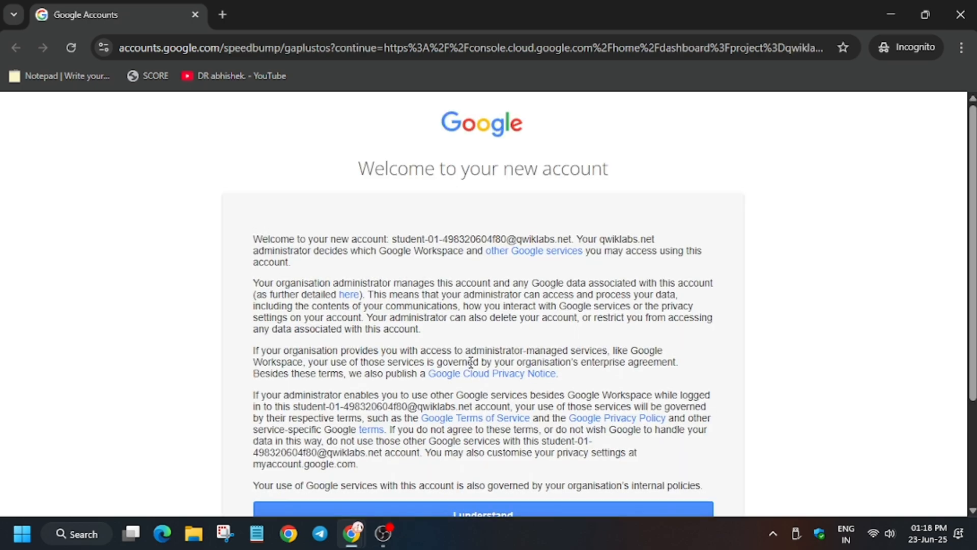
Accept the lab account's welcome notice and the Cloud Console terms of service.
left_click(480, 514)
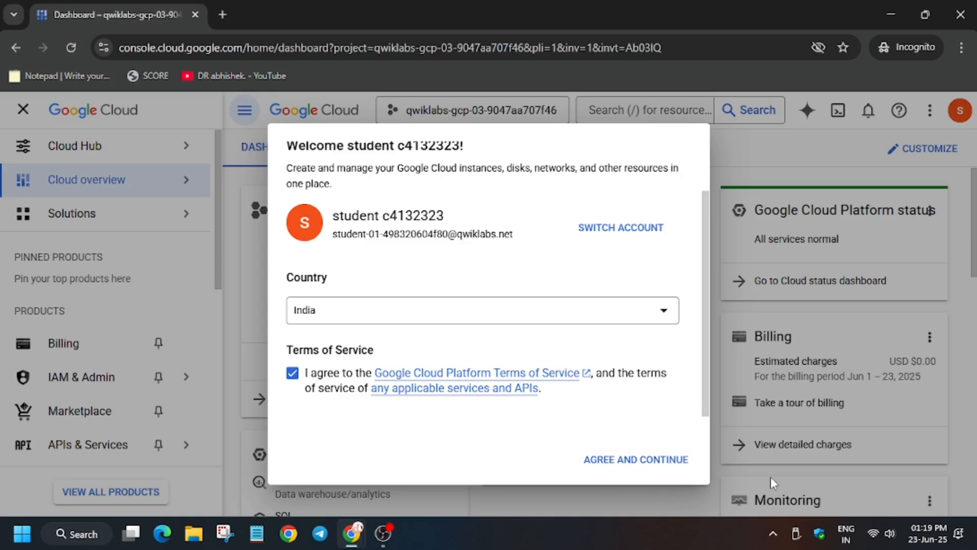
left_click(635, 459)
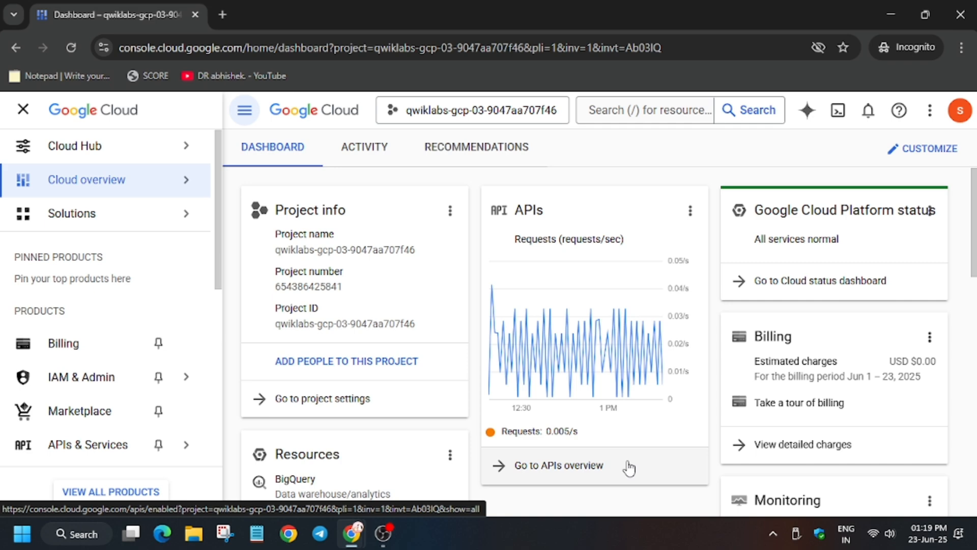
mouse_move(879, 172)
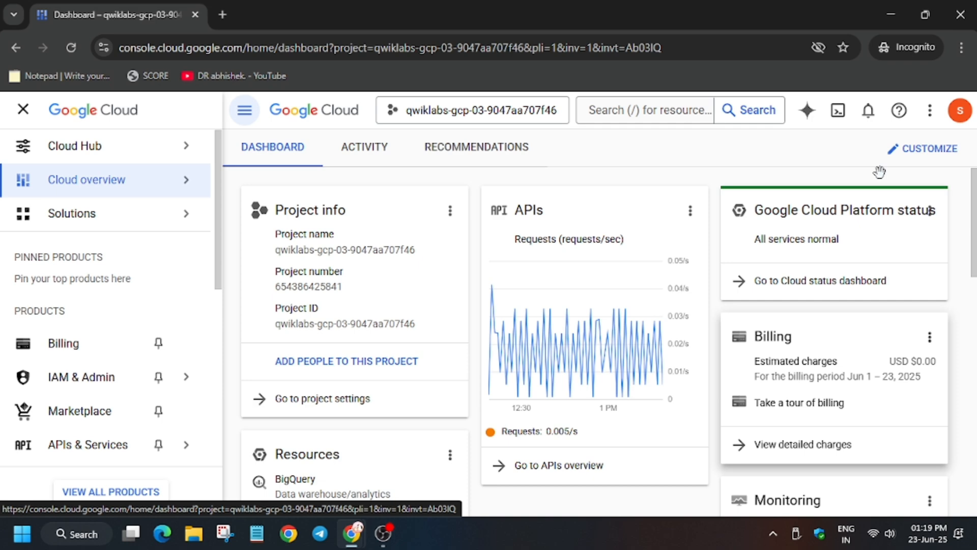
Activate Cloud Shell and confirm to start a terminal session for the lab project.
left_click(837, 110)
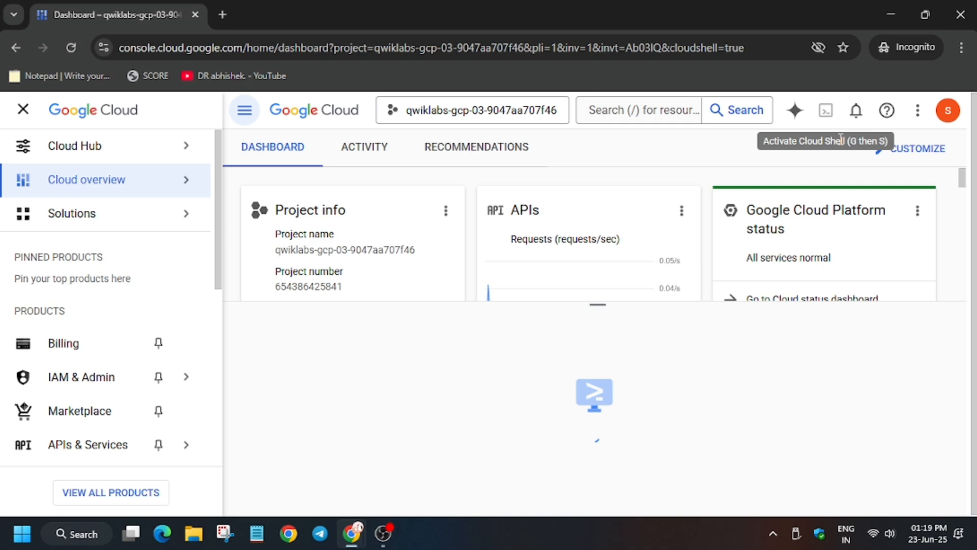
left_click(826, 109)
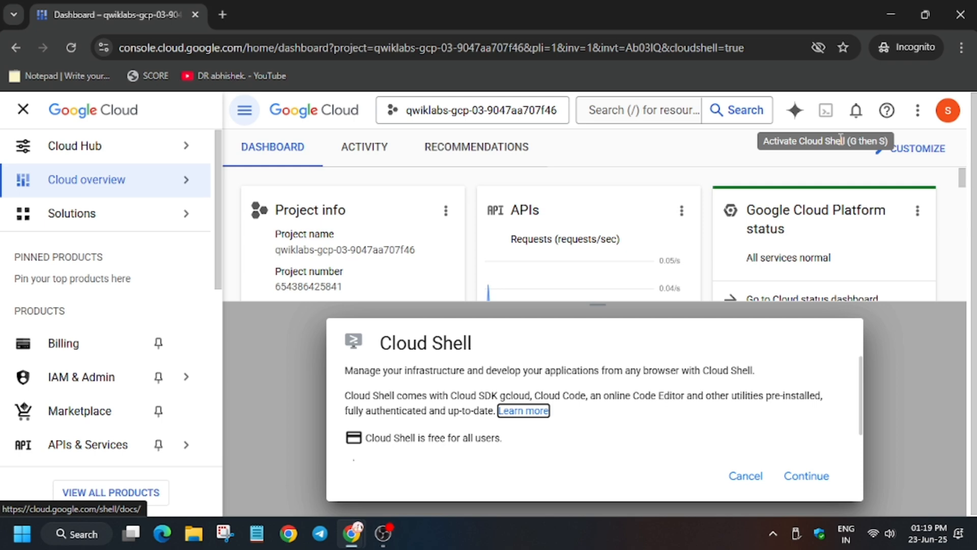
left_click(806, 476)
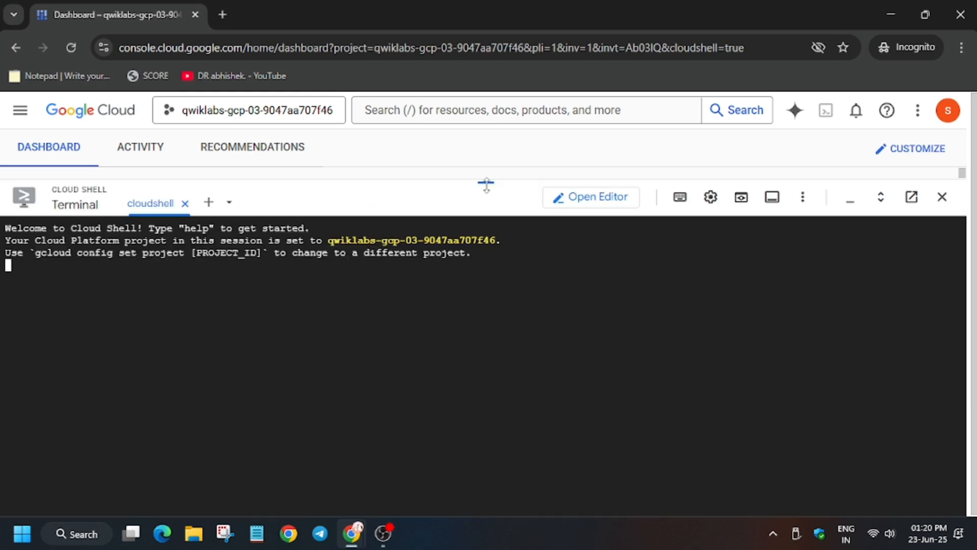
Switch to the lab instructions and jump to Task 1's bucket name, memories-bucket-qwiklabs-gcp-03-9047aa707f46.
left_click(117, 15)
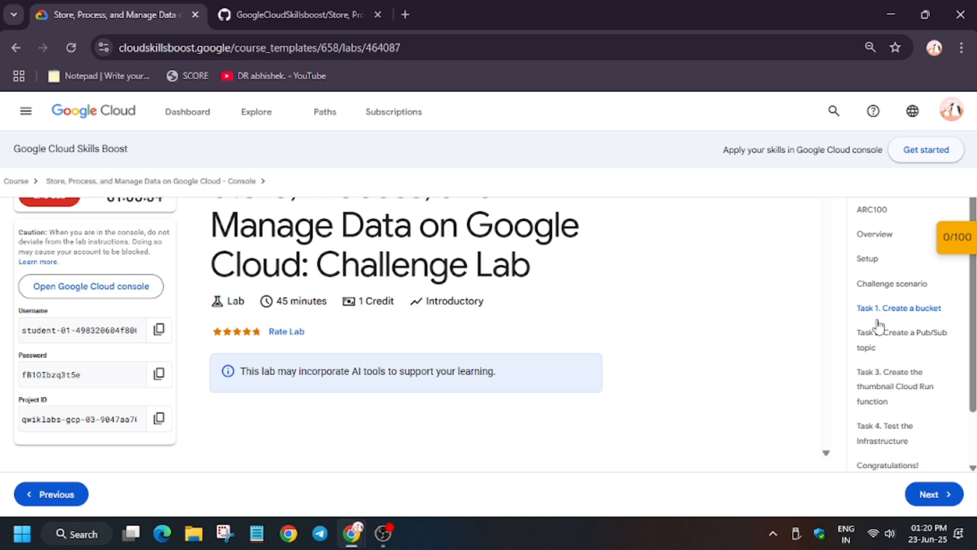
left_click(895, 308)
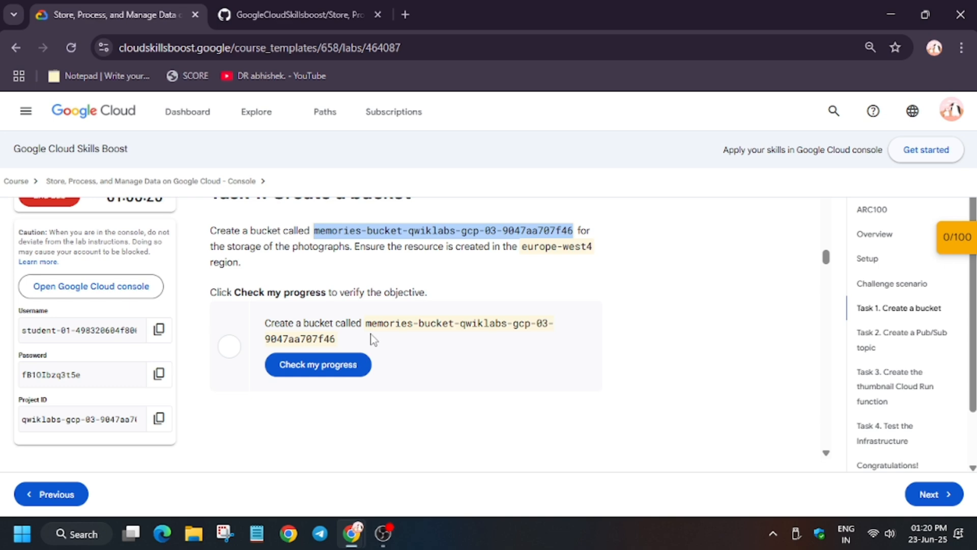
mouse_move(524, 248)
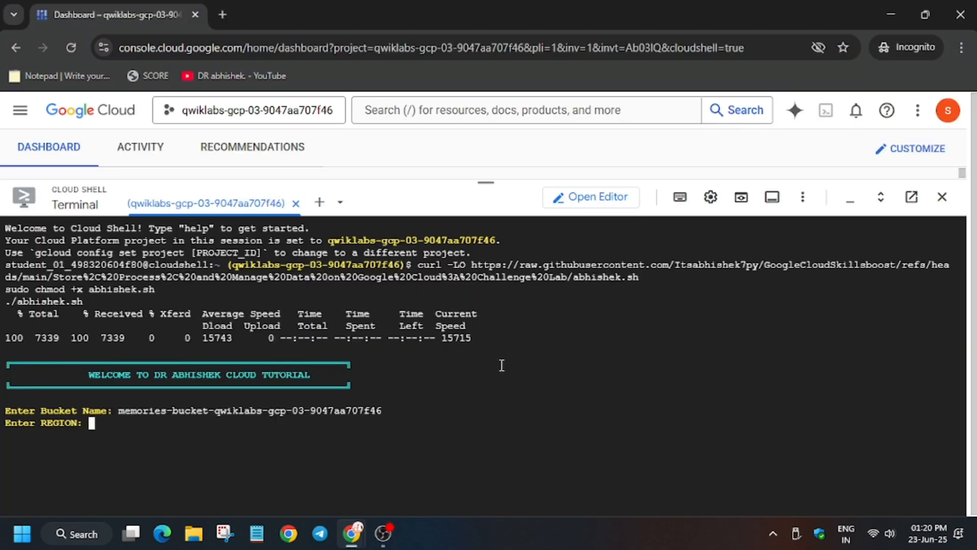
Copy the function name memories-thumbnail-maker from the lab page and submit it to the script.
left_click(711, 197)
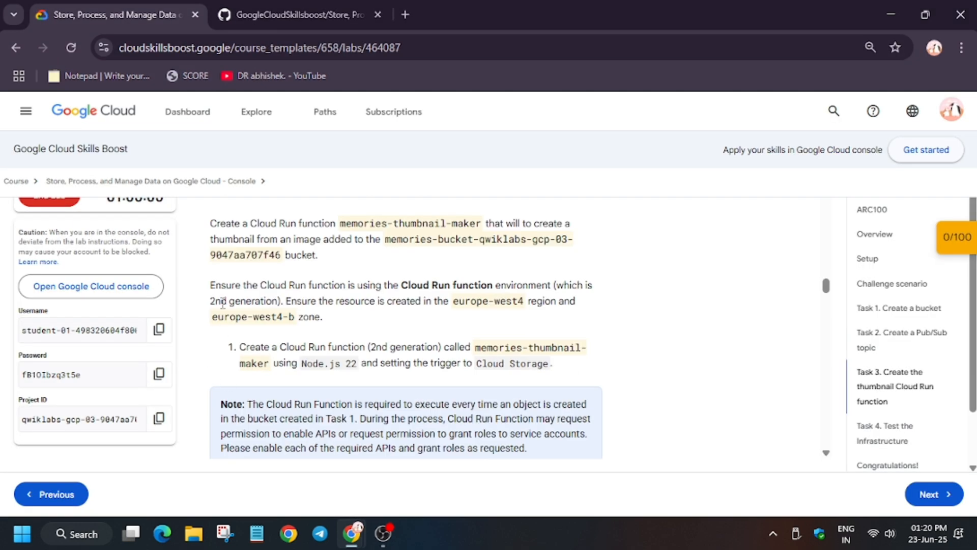
double_click(410, 223)
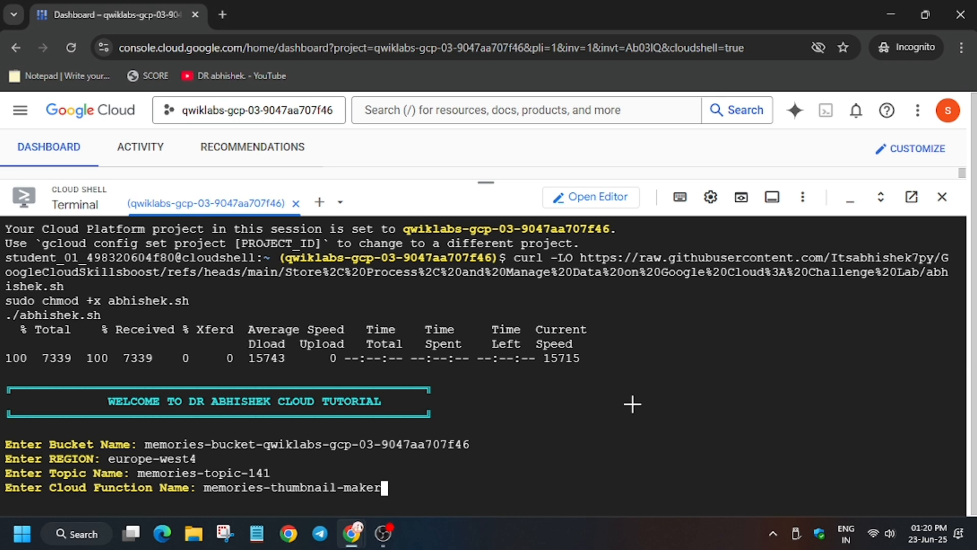
key("Enter")
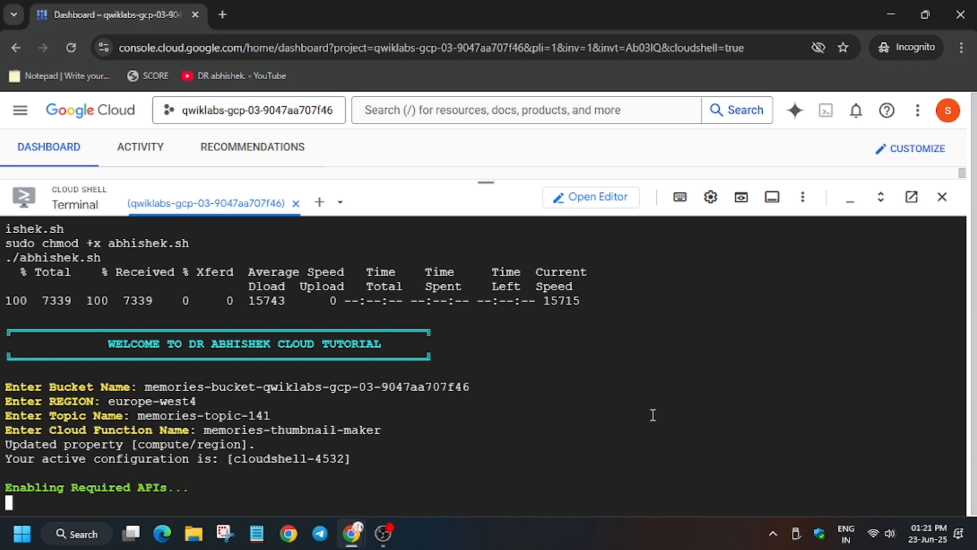
mouse_move(646, 458)
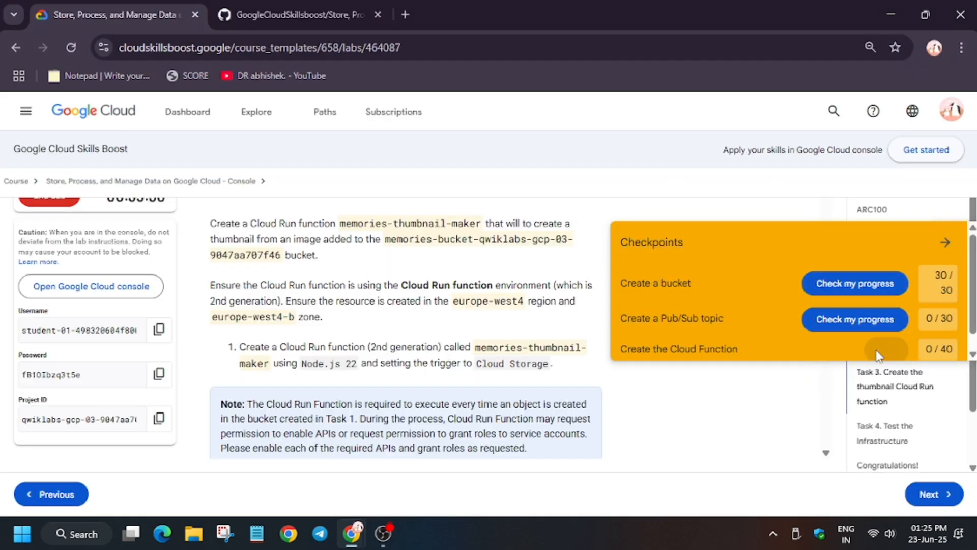
Check progress on the Create a Pub/Sub topic checkpoint, scoring 30/30.
left_click(855, 319)
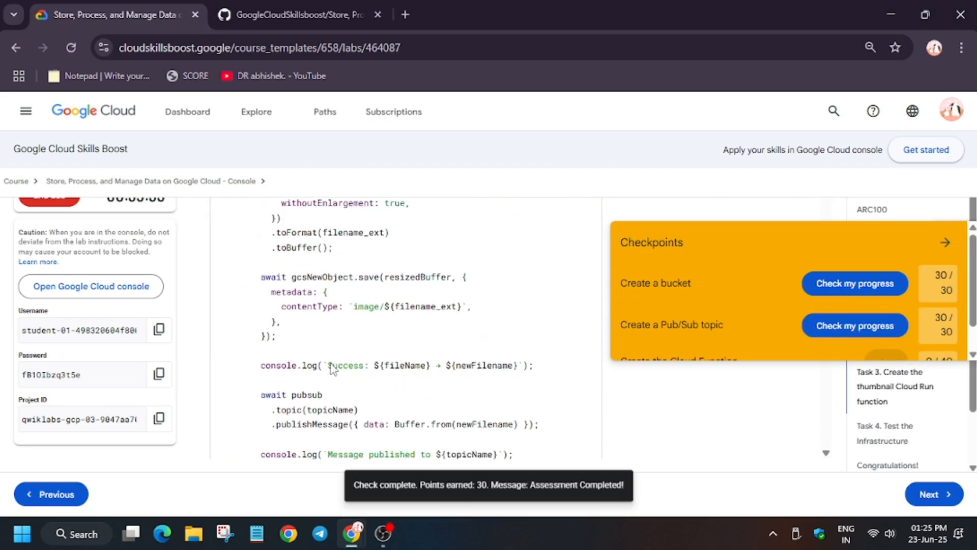
scroll("down", 3)
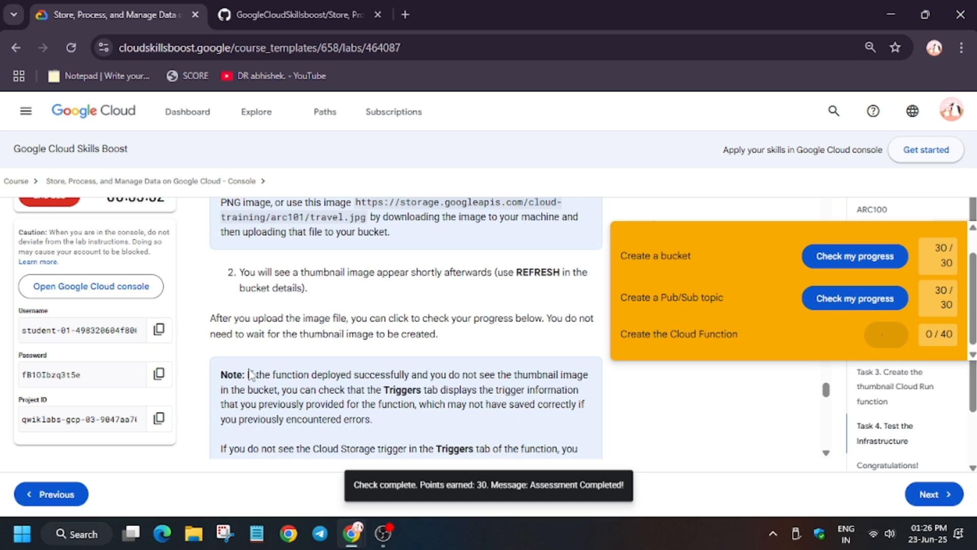